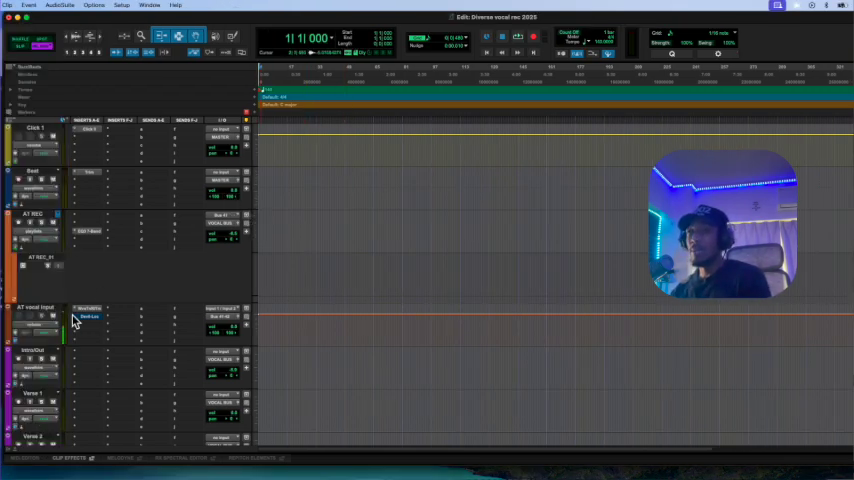
pyautogui.moveTo(77, 370)
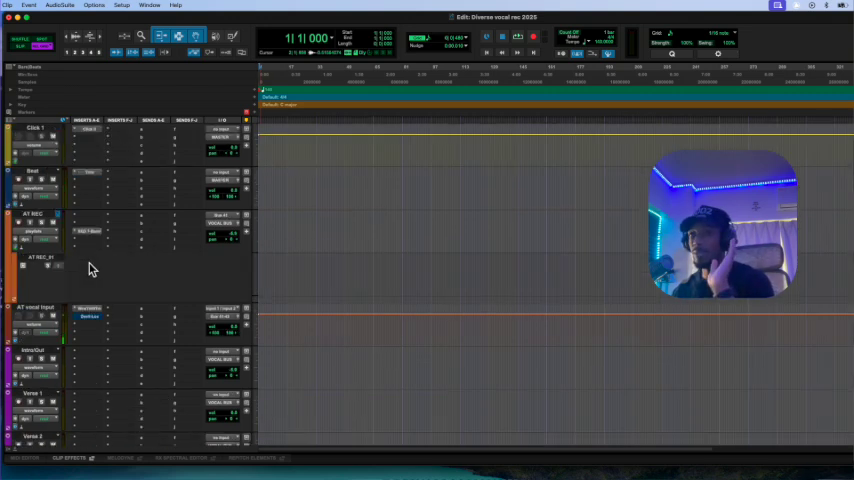
# - Preview the 164BPM beat file's details in the Game Off folder, then close Finder
pyautogui.scroll(-3)
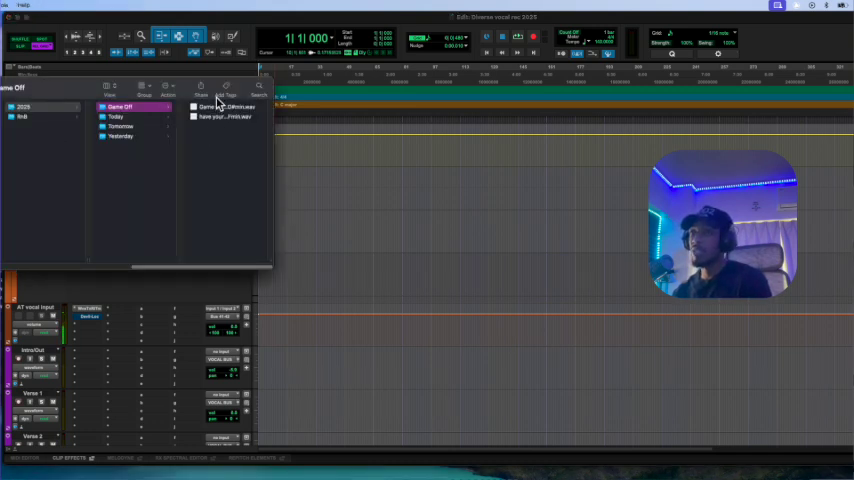
pyautogui.click(120, 107)
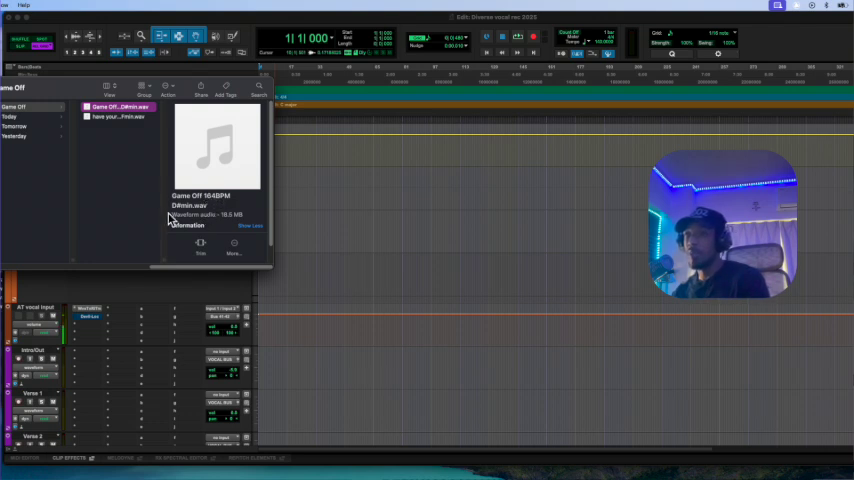
pyautogui.click(120, 117)
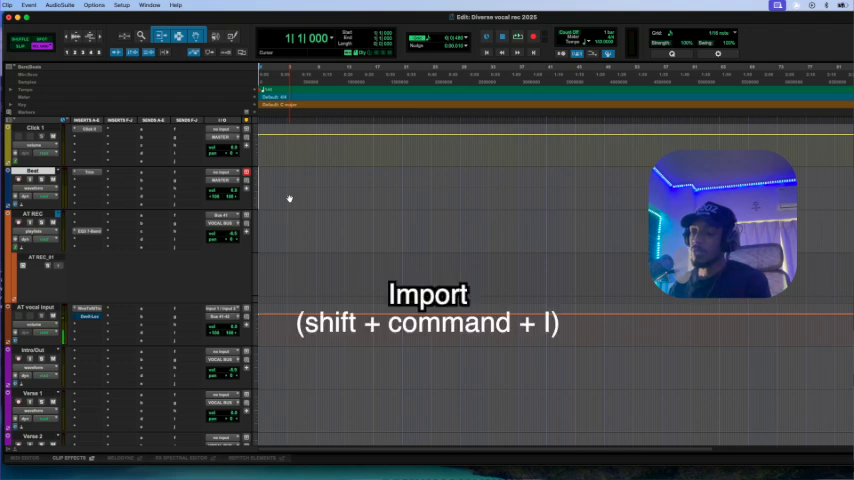
# - Import the 'have your back 97 BPM' beat into the Vocal recording folder
pyautogui.press('shift+cmd+i')
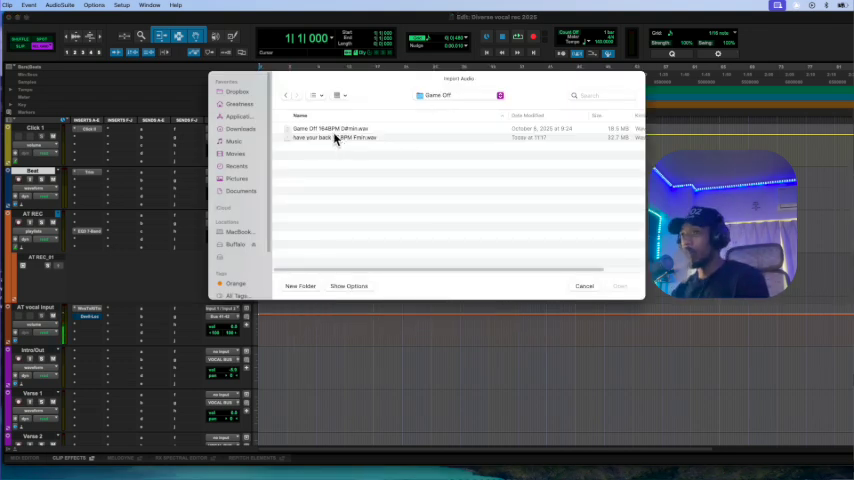
pyautogui.click(335, 138)
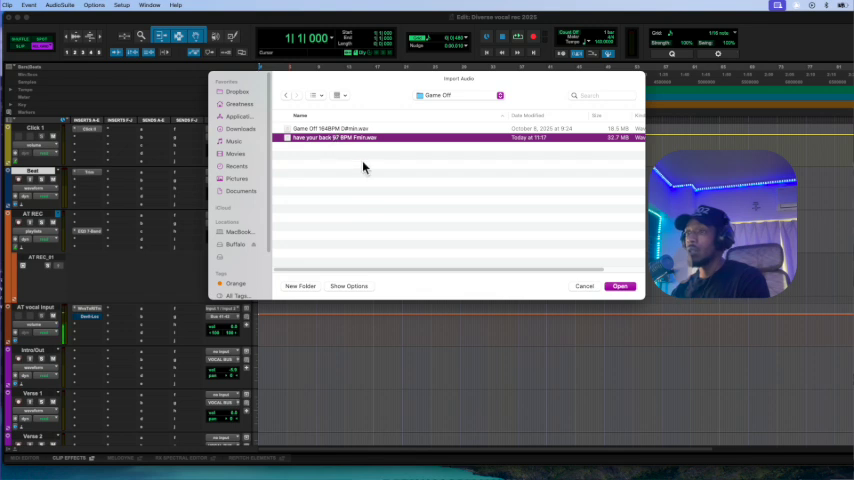
pyautogui.click(349, 286)
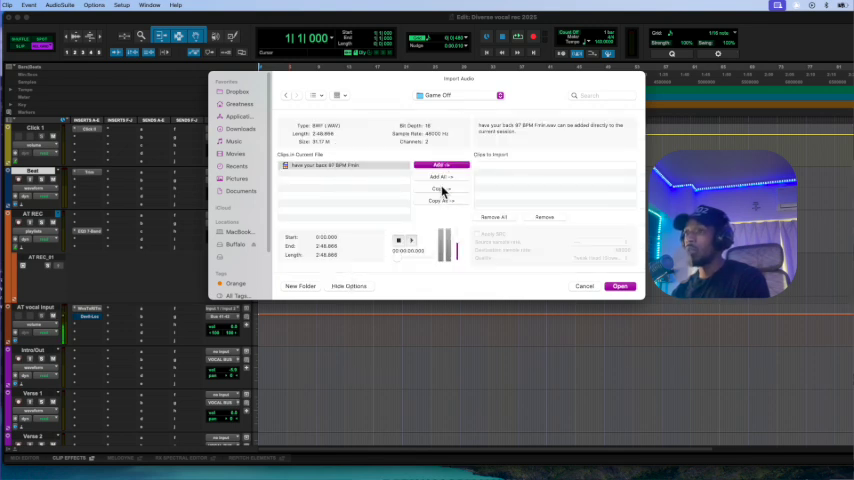
pyautogui.click(440, 177)
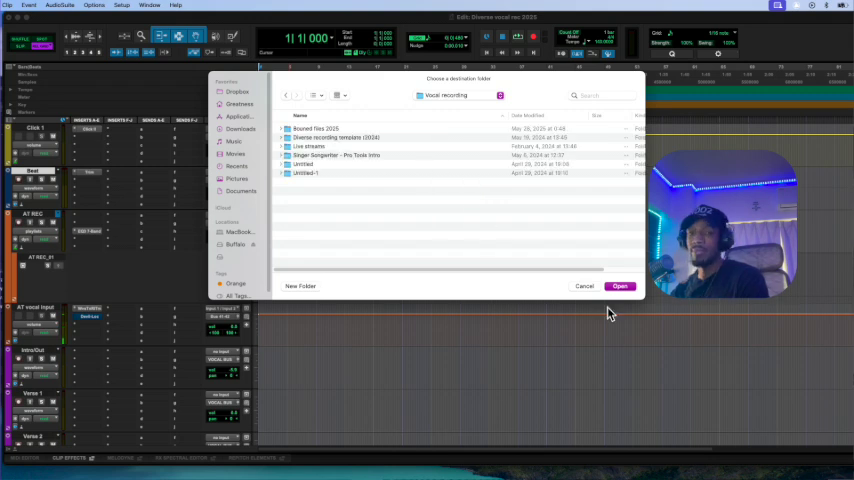
pyautogui.click(619, 286)
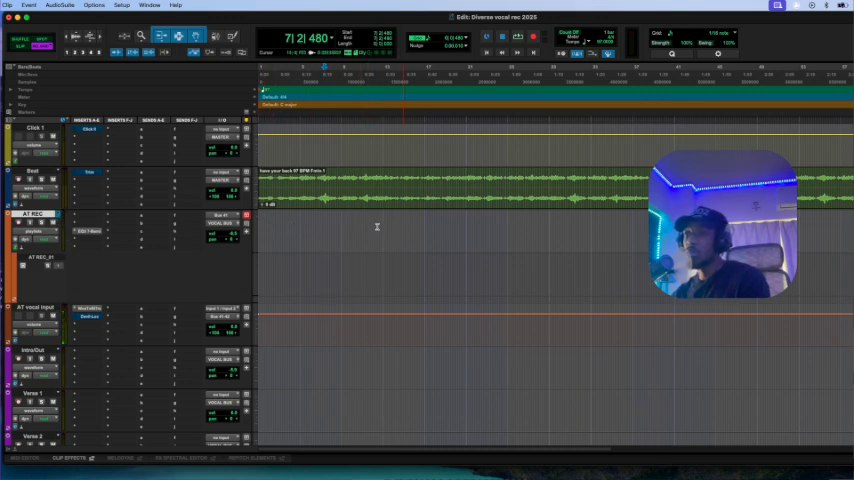
# - Drag a record range from bar 1 across the AT REC track
pyautogui.moveTo(290, 218); pyautogui.dragTo(510, 248)
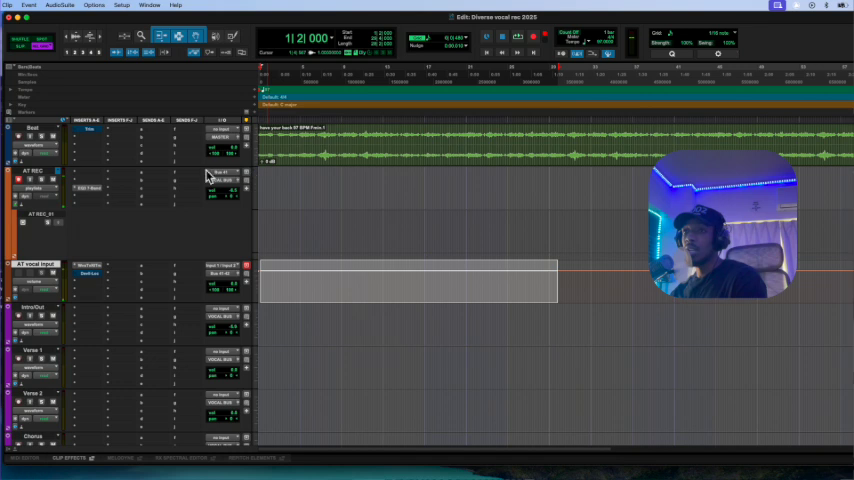
pyautogui.moveTo(267, 178)
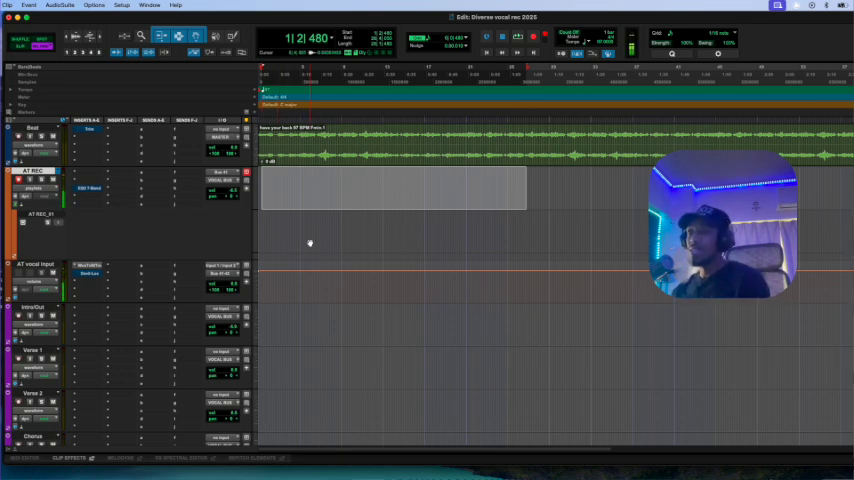
# - Return to the session start and record a vocal take on AT REC
pyautogui.press('3')
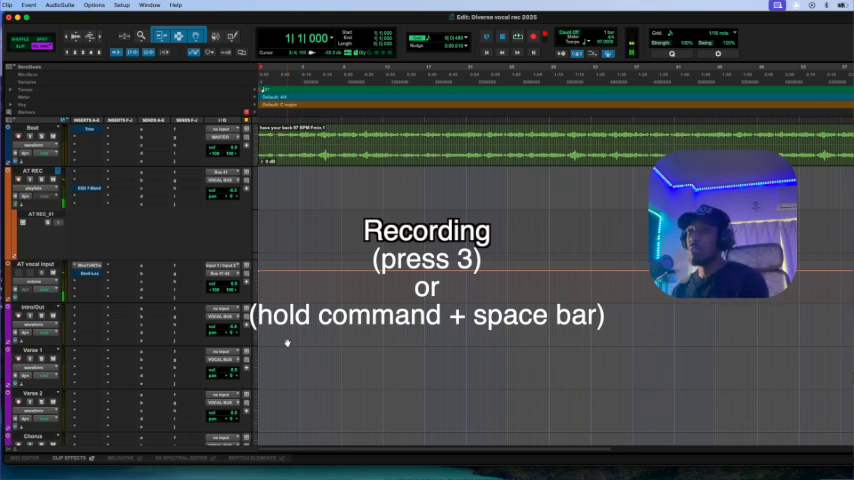
pyautogui.press('3')
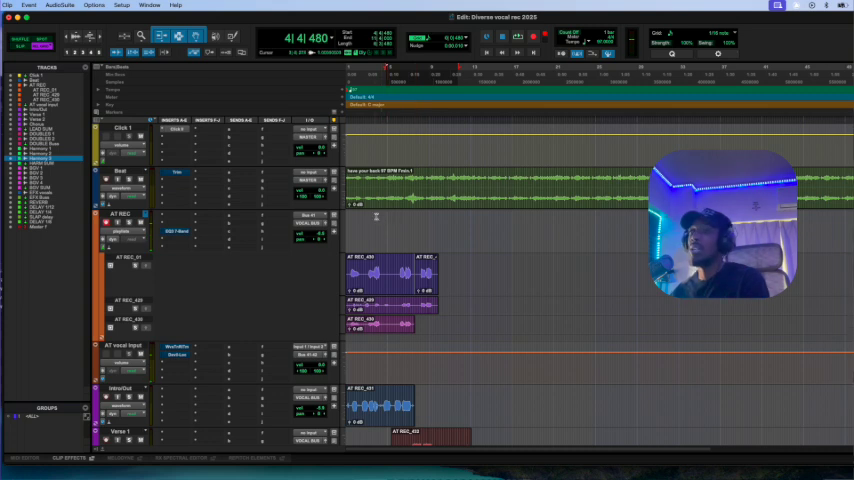
# - Scroll down the Edit window to view the Intro/Out and Verse 1 template tracks
pyautogui.scroll(-3)
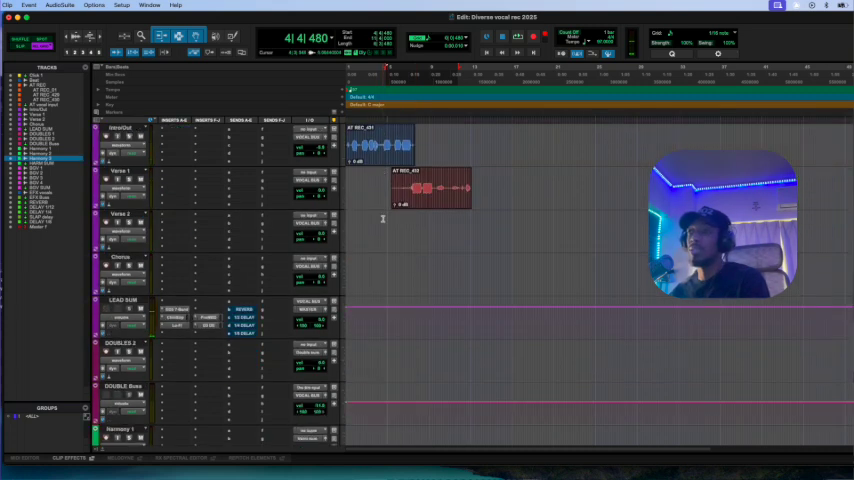